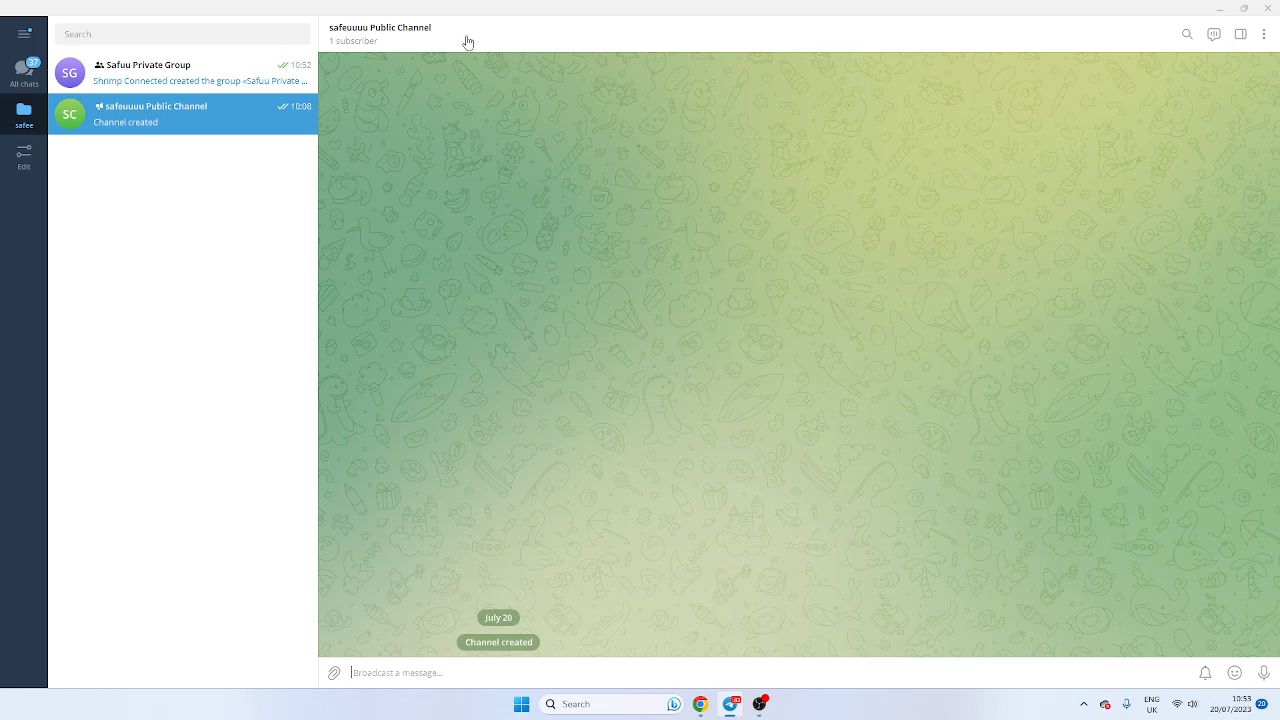
left_click(390, 33)
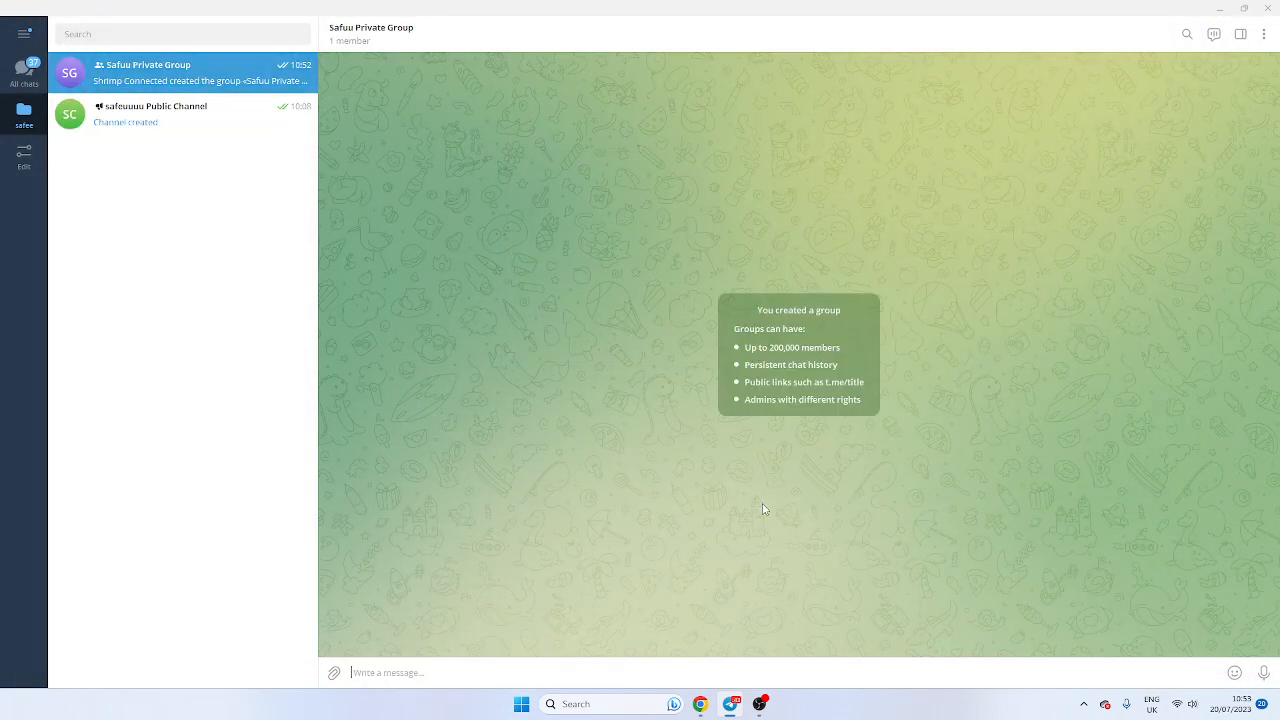
left_click(183, 113)
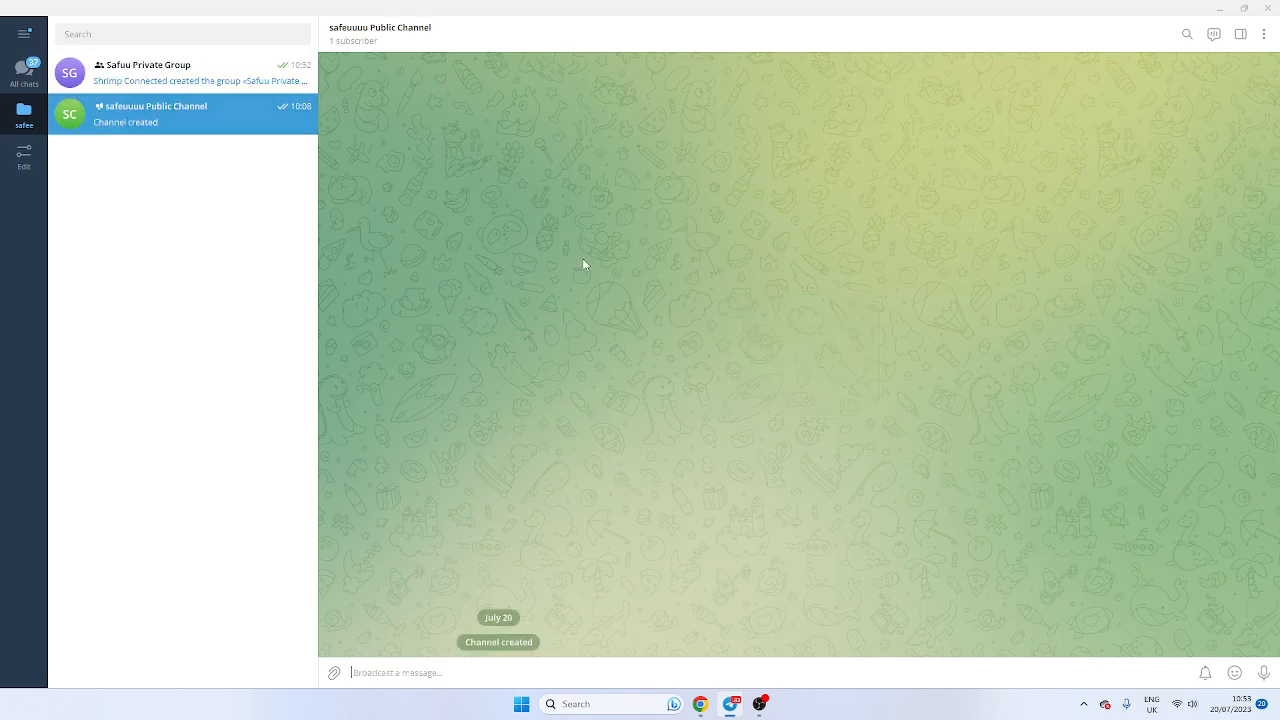
mouse_move(179, 161)
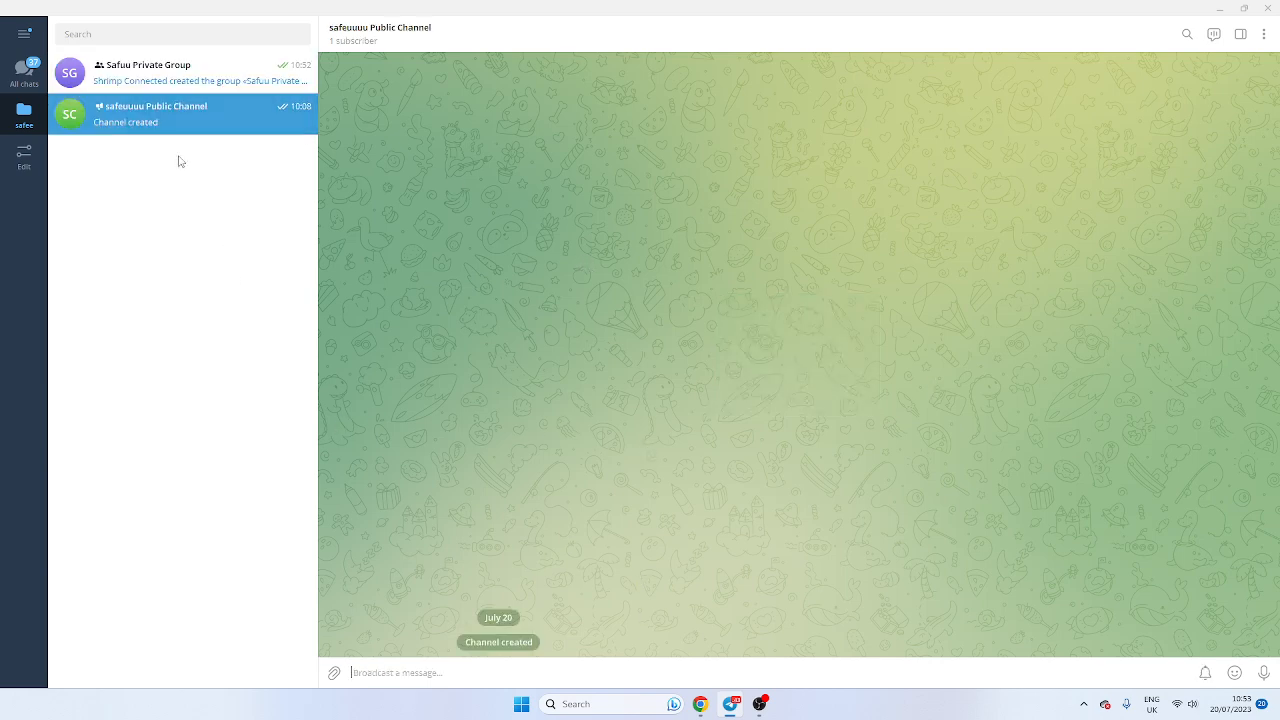
left_click(180, 72)
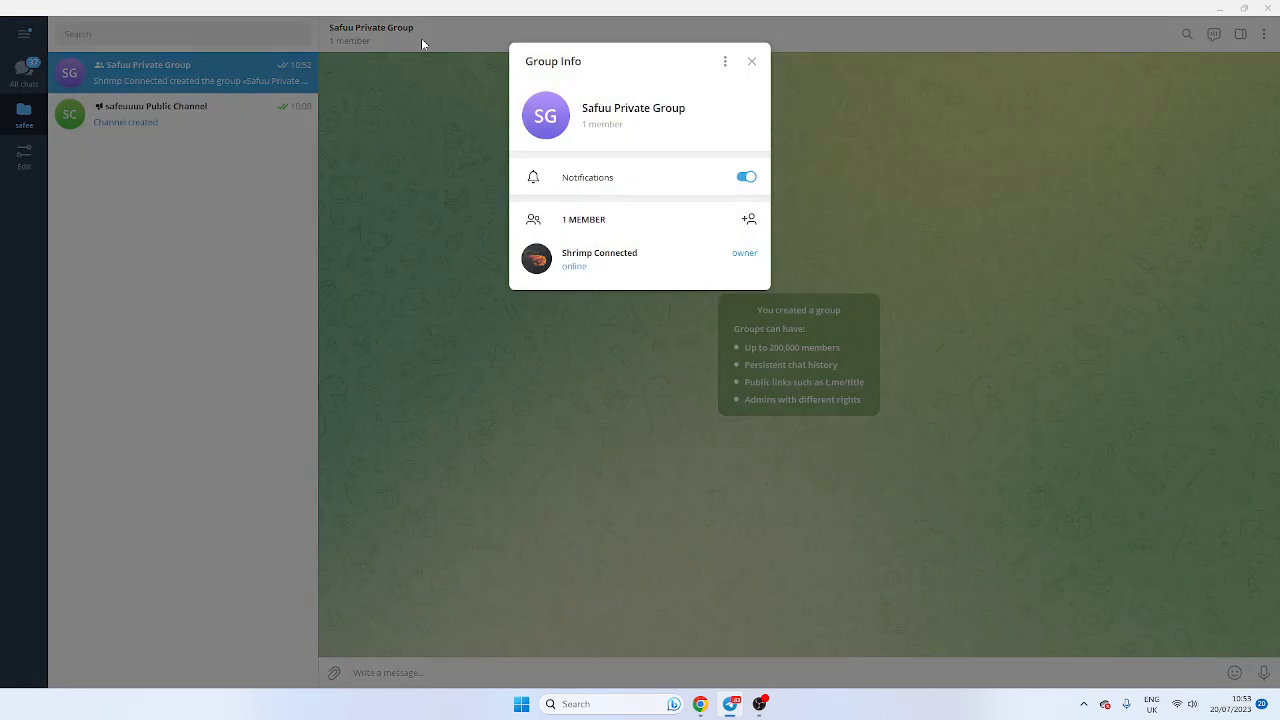
left_click(749, 219)
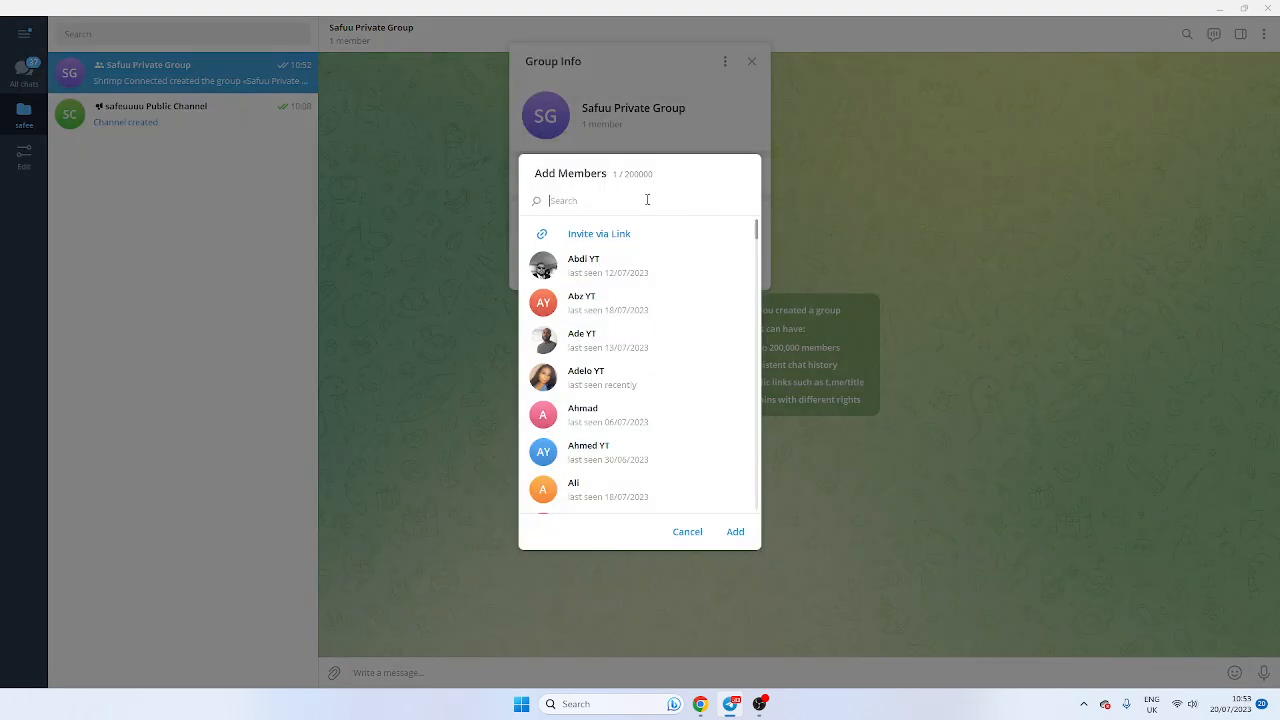
type("https://t.me/SafeguardRobot")
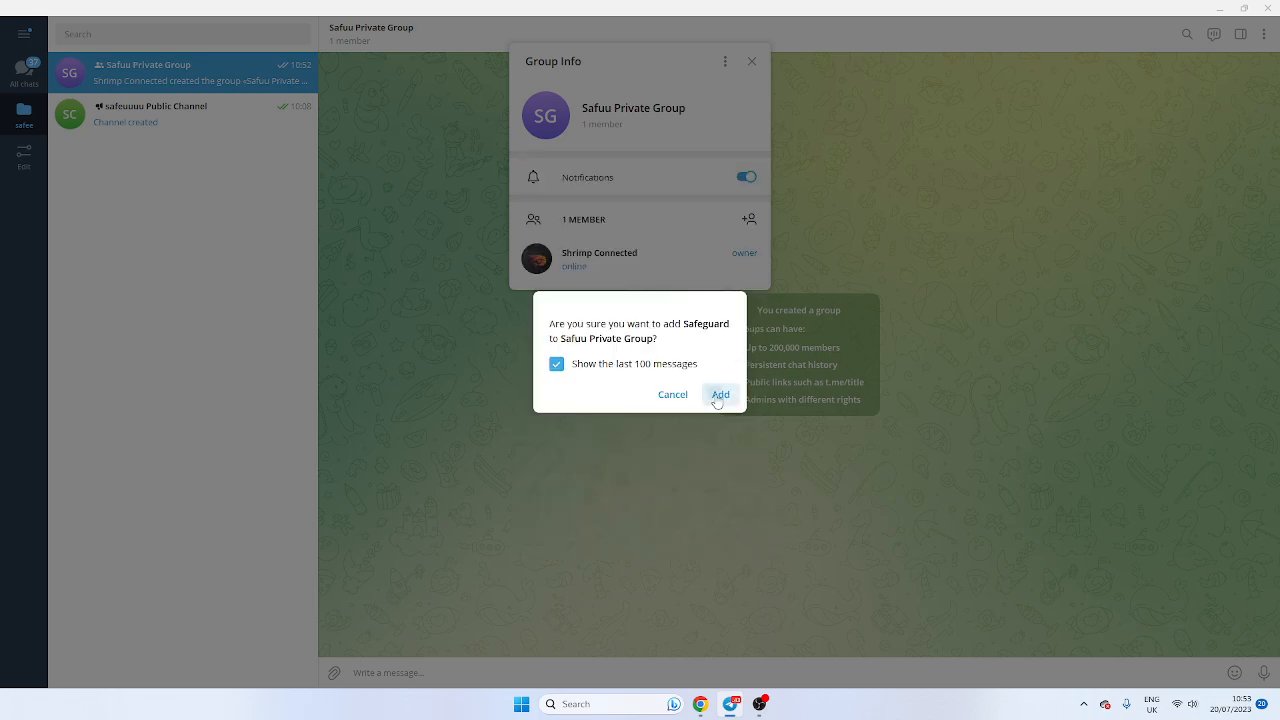
Confirm adding Safeguard to the group and save it as an administrator.
left_click(720, 394)
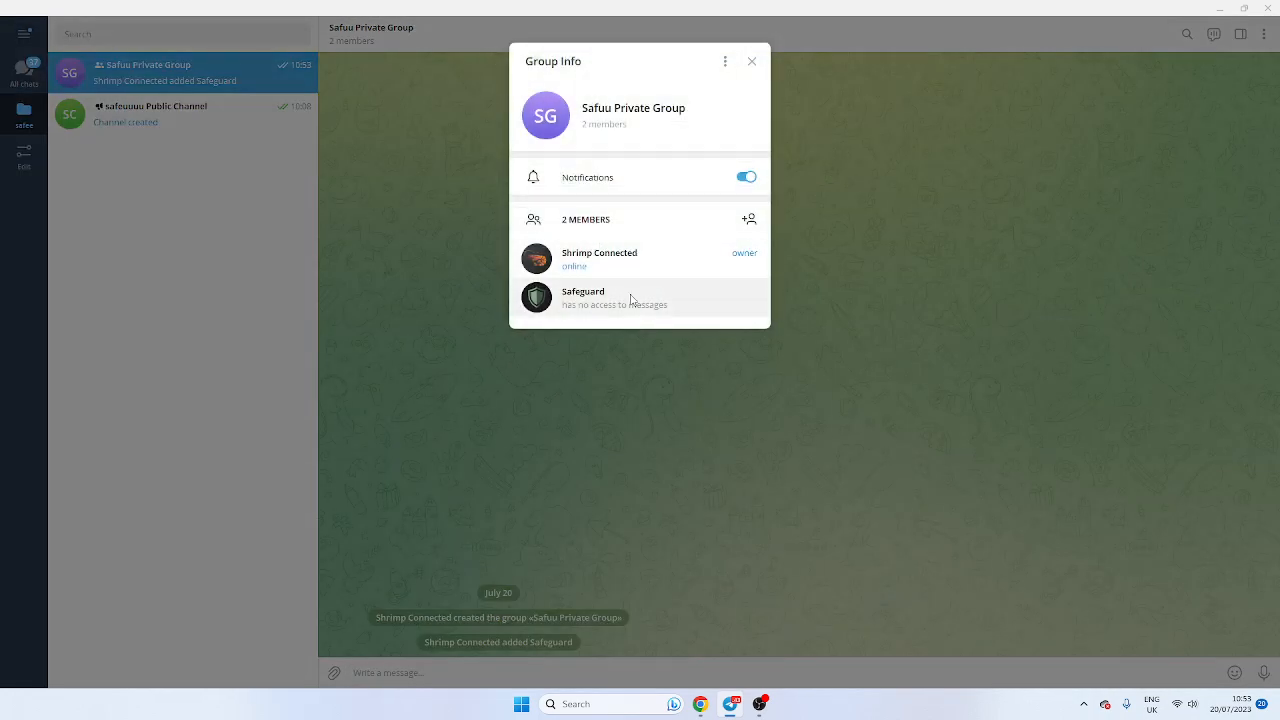
left_click(617, 298)
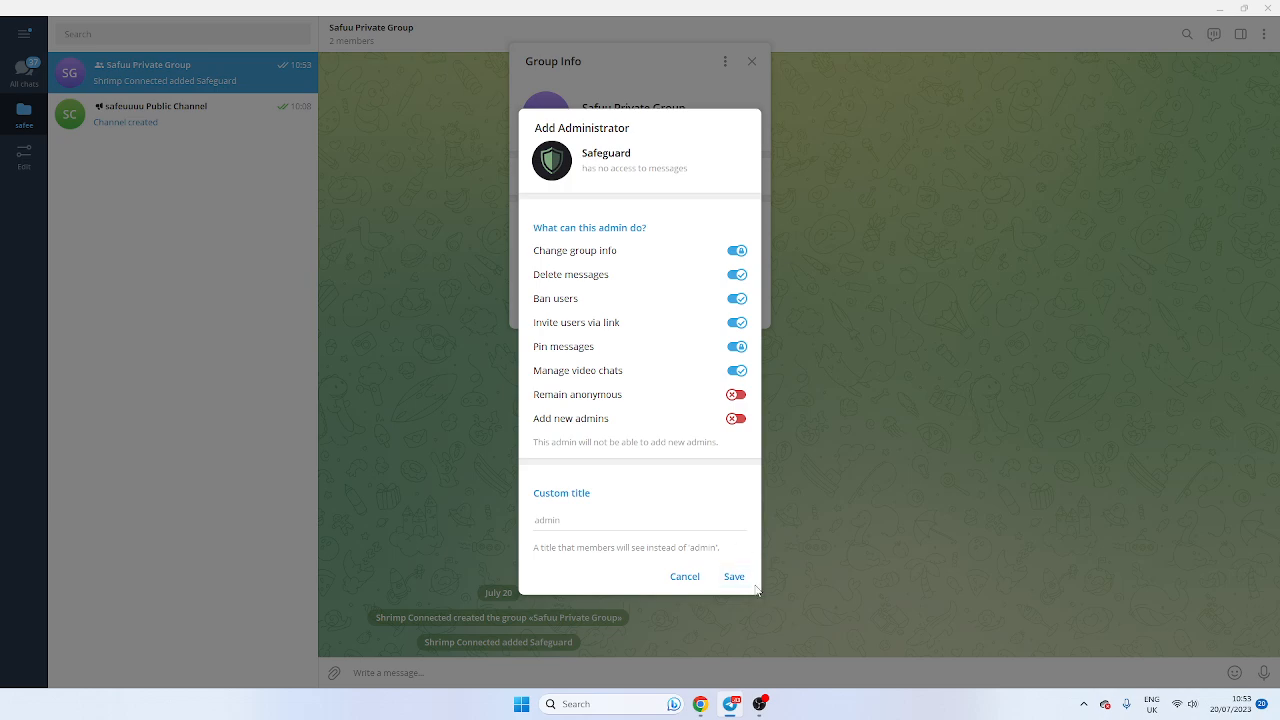
left_click(183, 114)
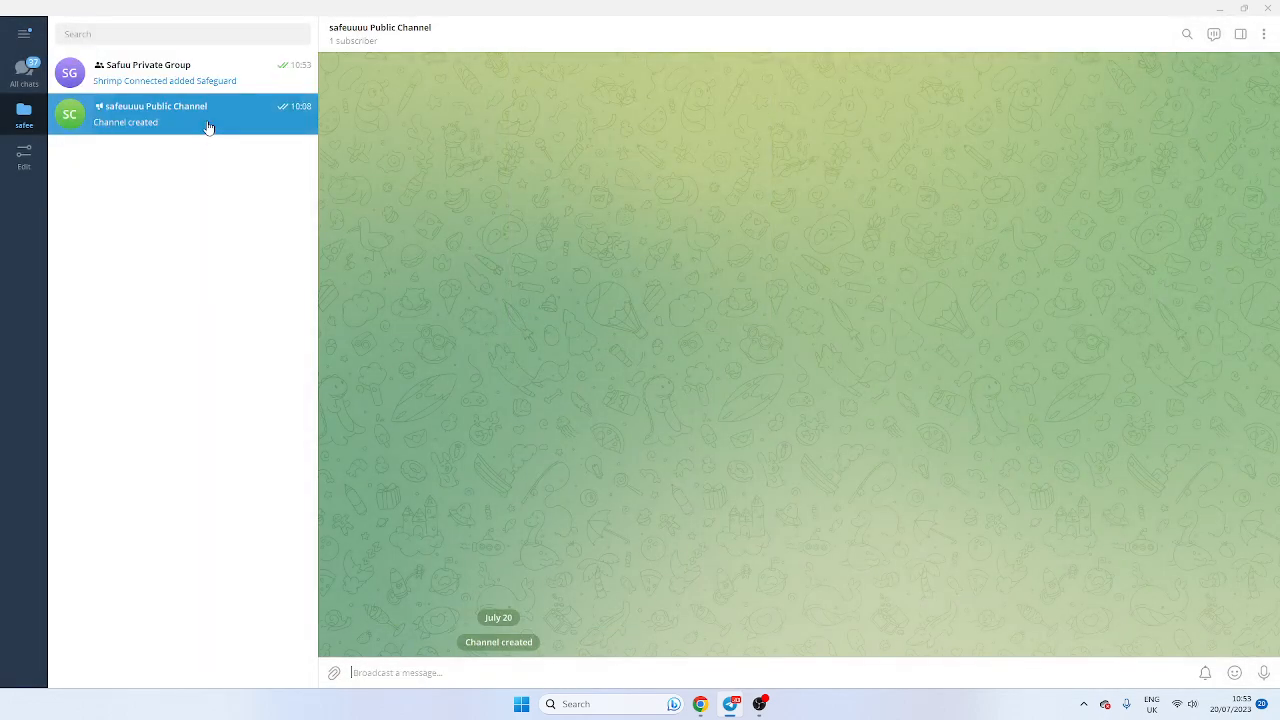
Add the Safeguard bot to safeuuuu Public Channel as an administrator and save its permissions.
left_click(390, 27)
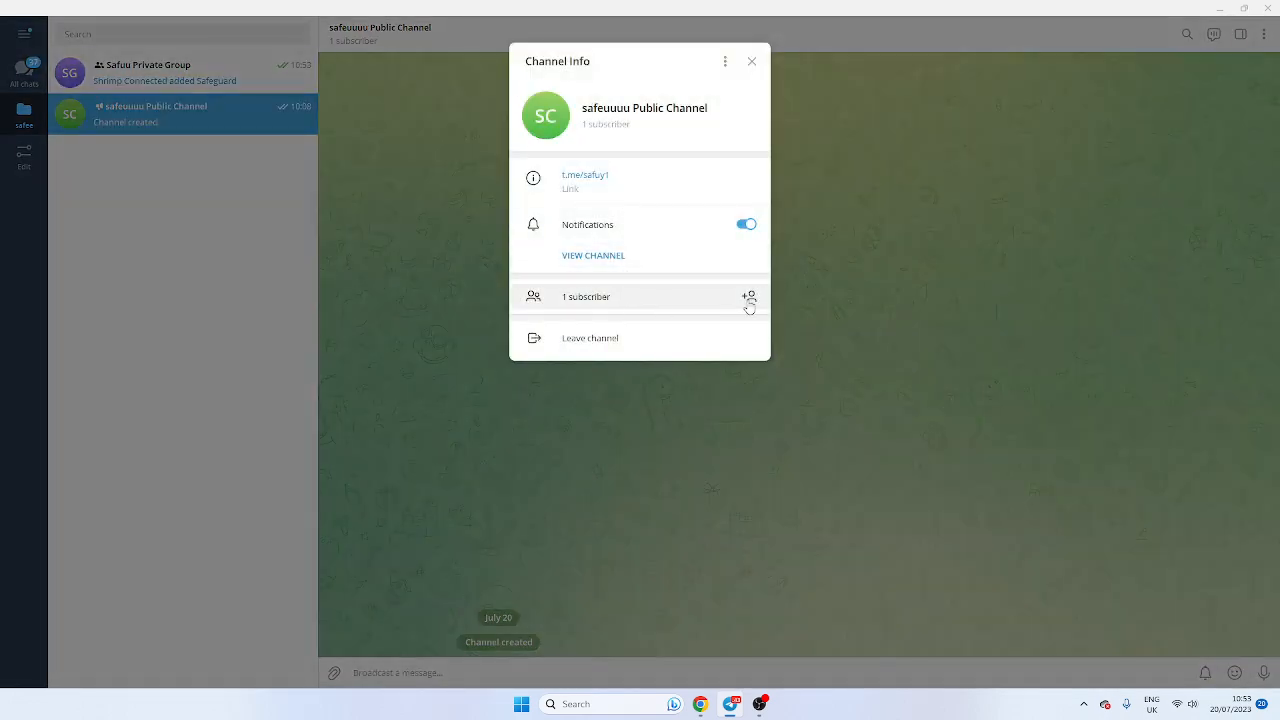
left_click(748, 297)
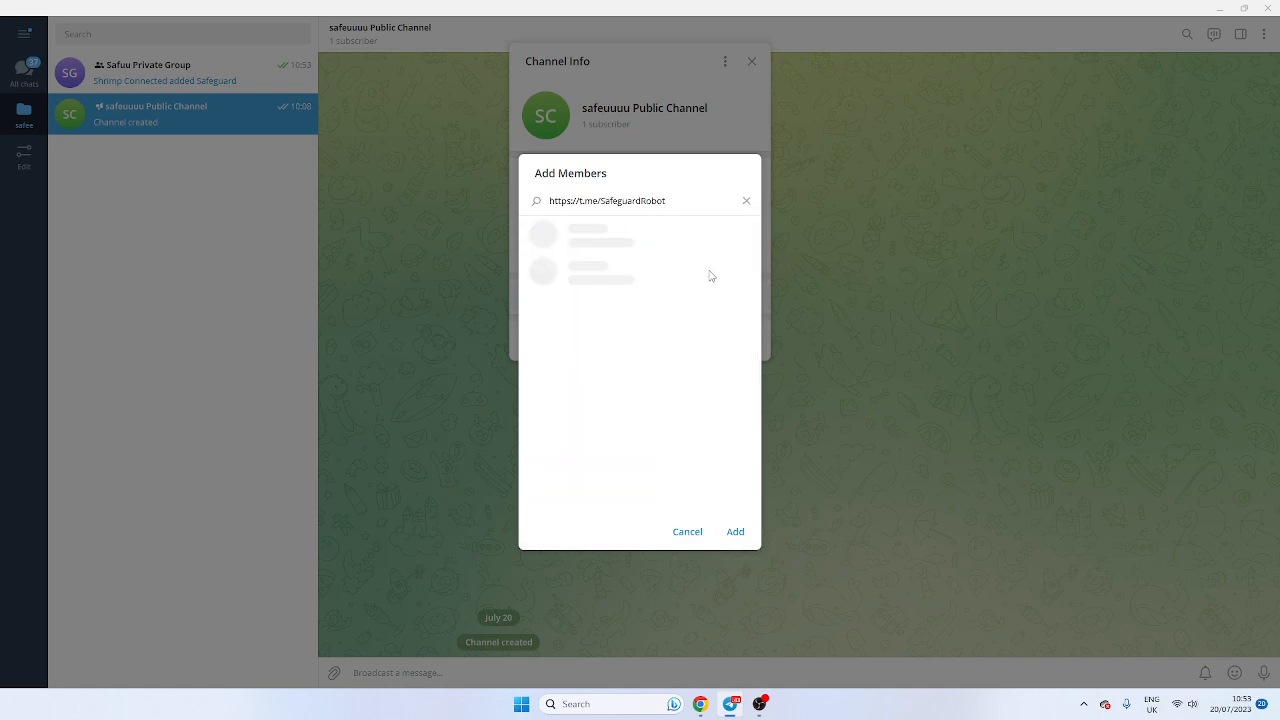
left_click(735, 531)
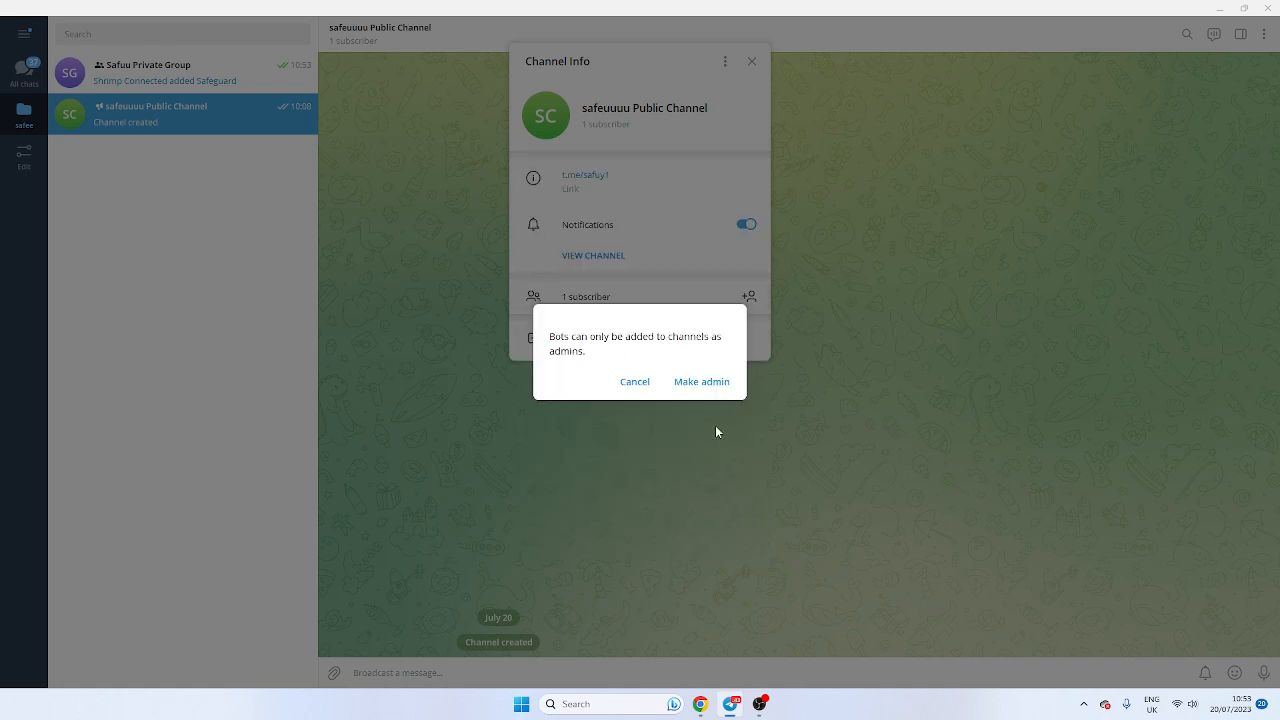
left_click(701, 381)
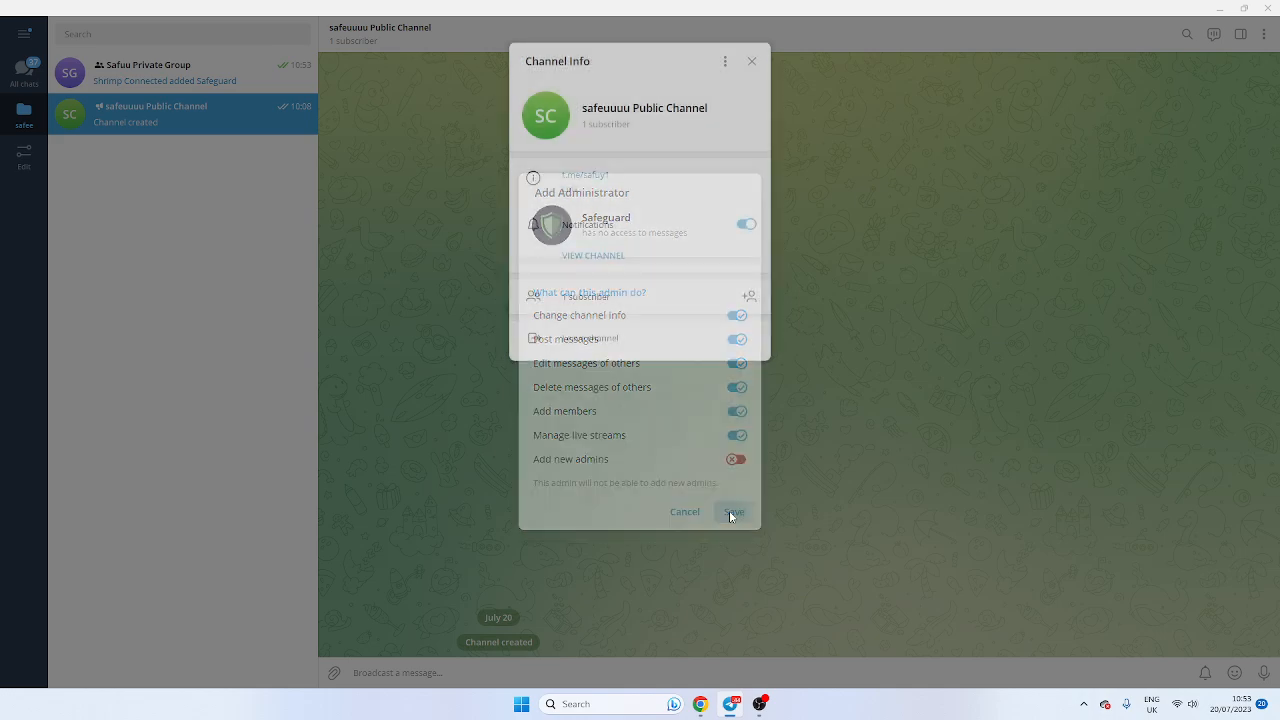
left_click(734, 511)
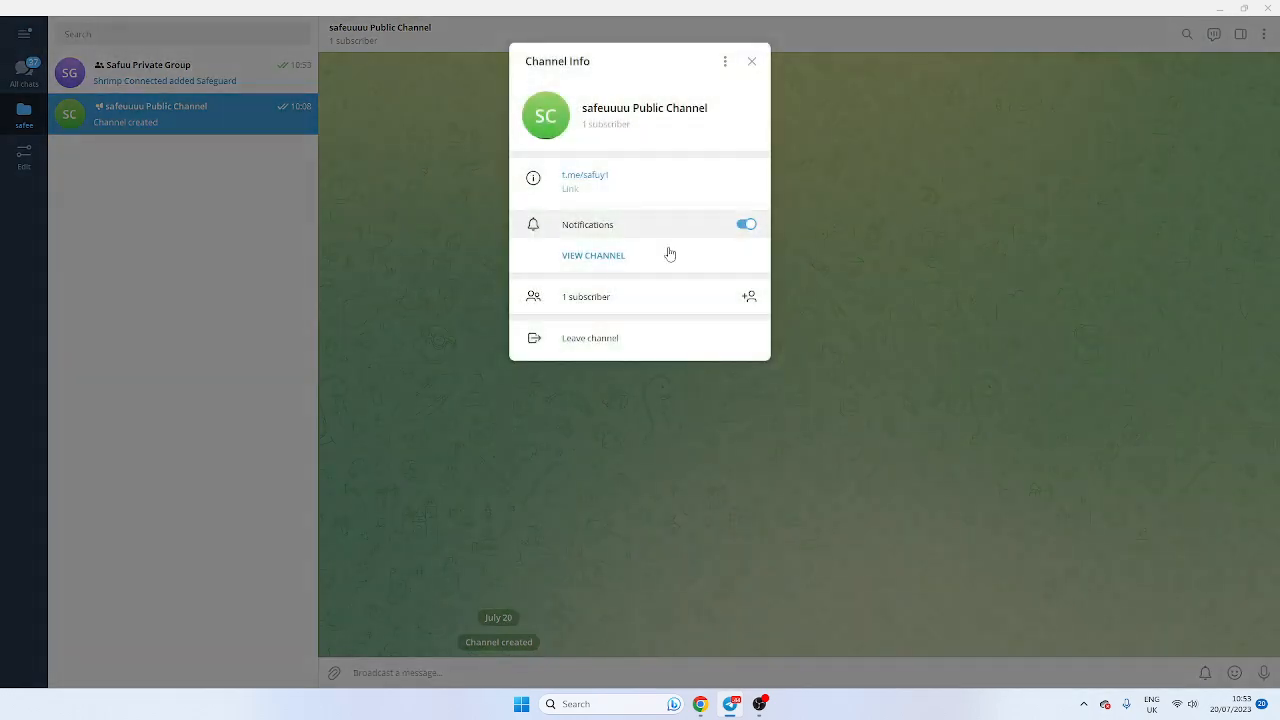
left_click(750, 61)
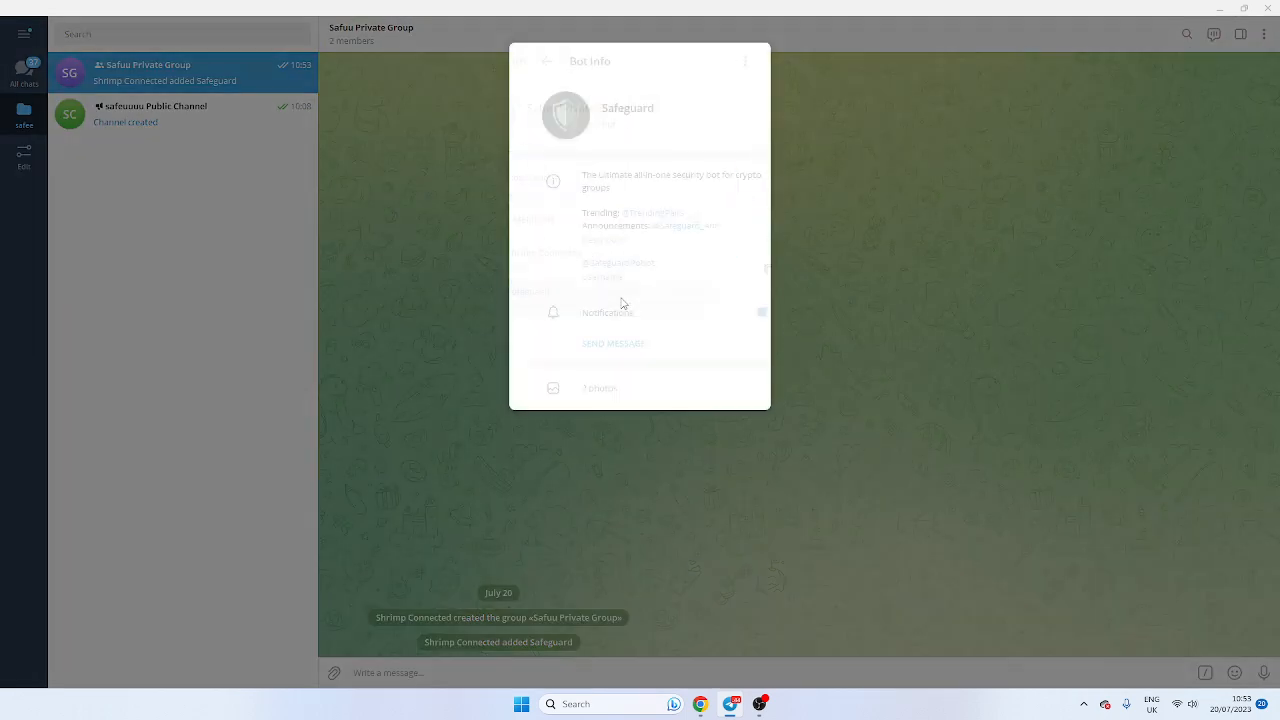
Dismiss the bot details and pending reply, then send /setup@SafeguardRobot in the private group.
left_click(537, 61)
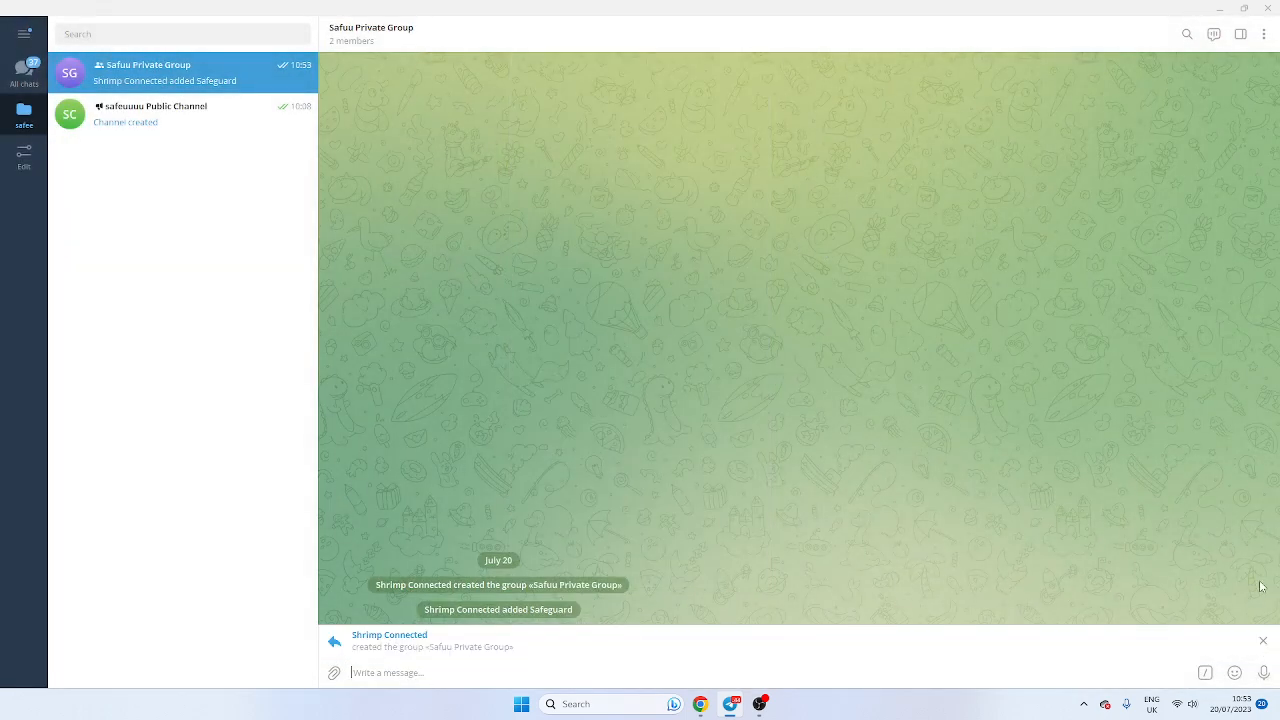
left_click(1263, 640)
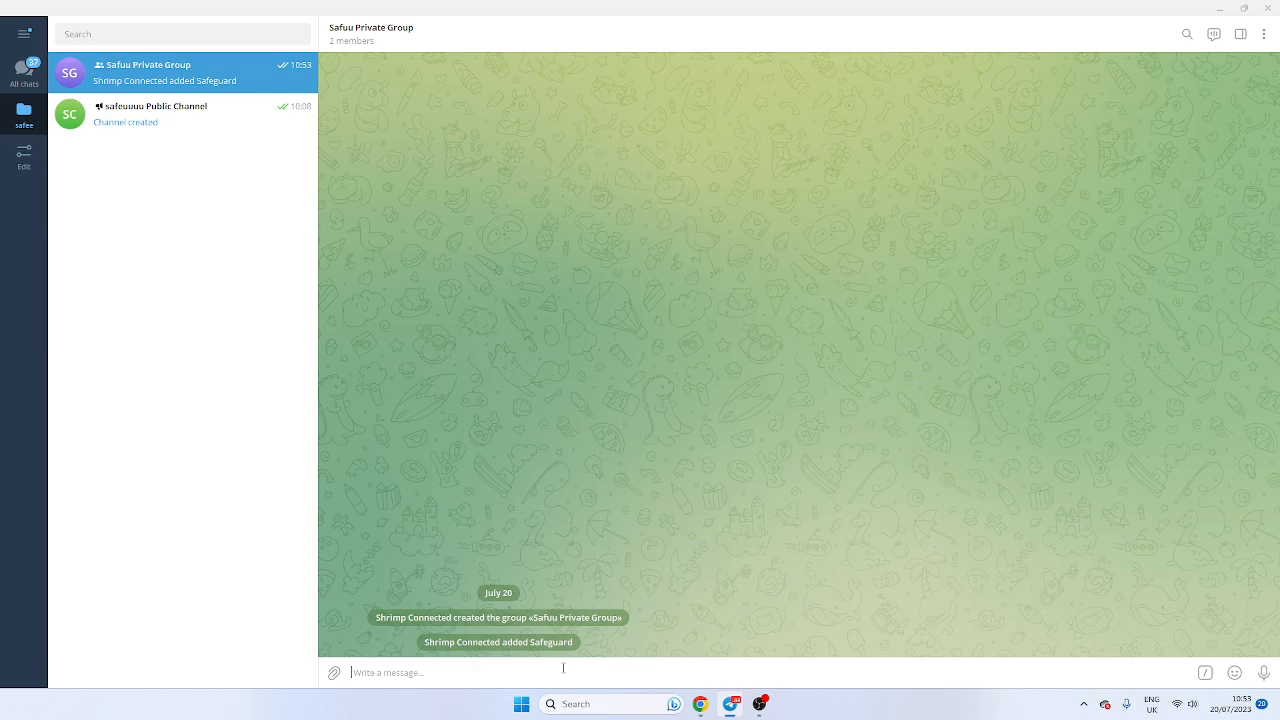
type("/se")
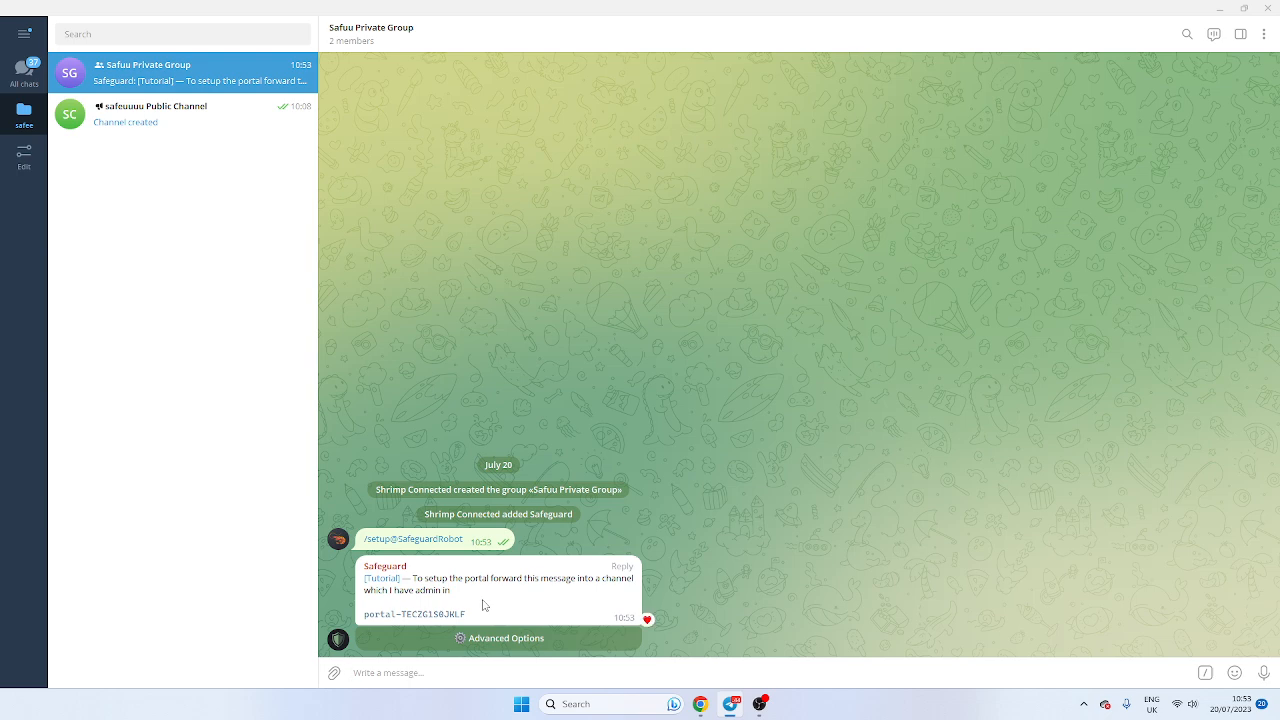
Forward Safeguard's portal setup message to safeuuuu Public Channel.
left_click(622, 565)
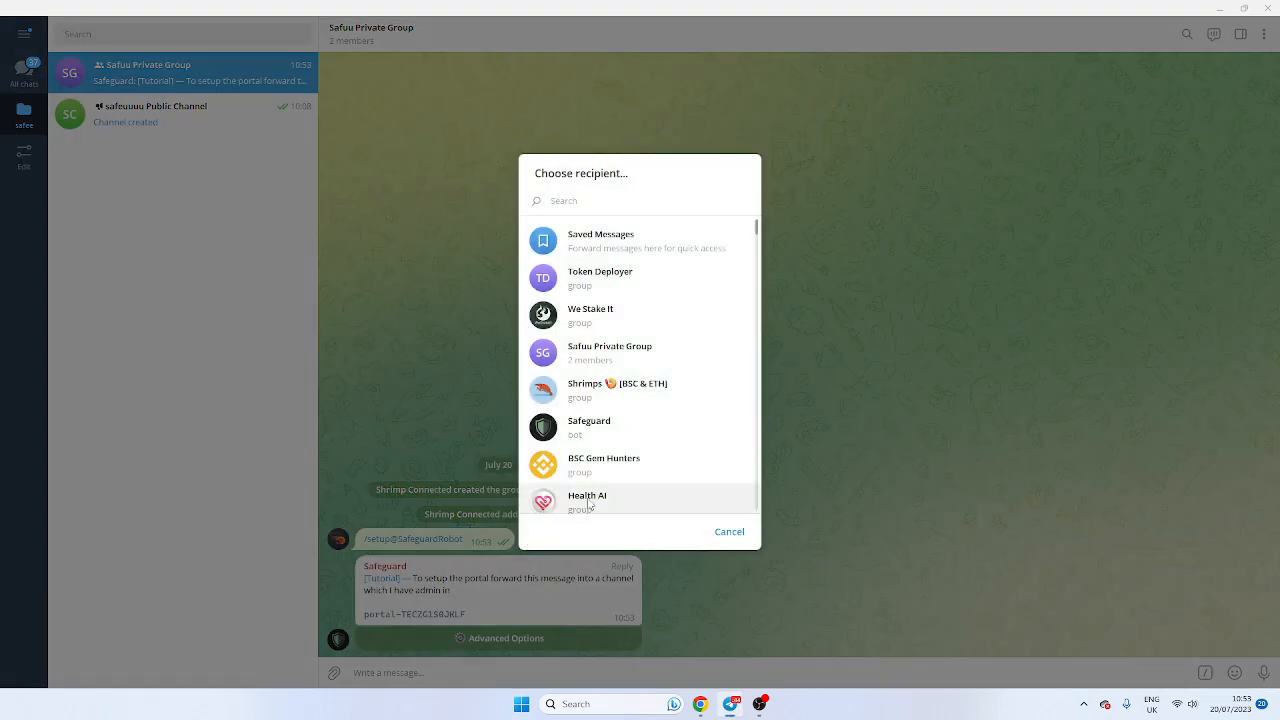
scroll("down", 3)
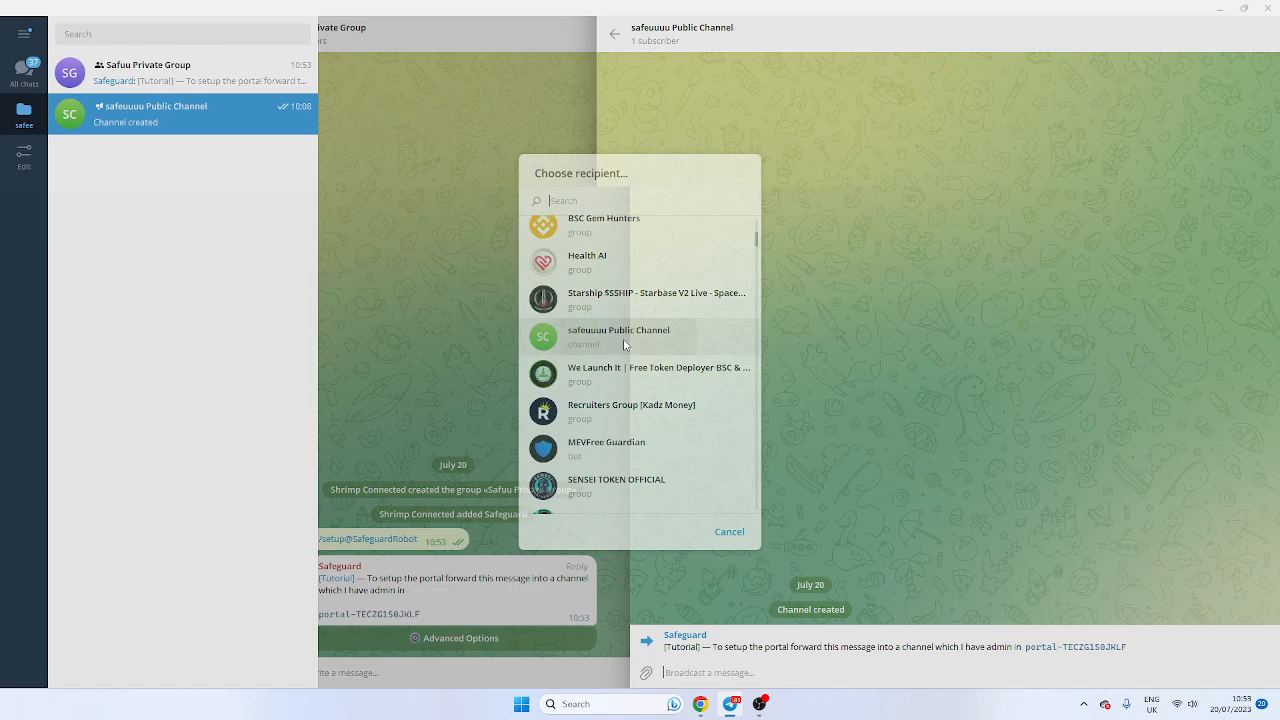
left_click(618, 336)
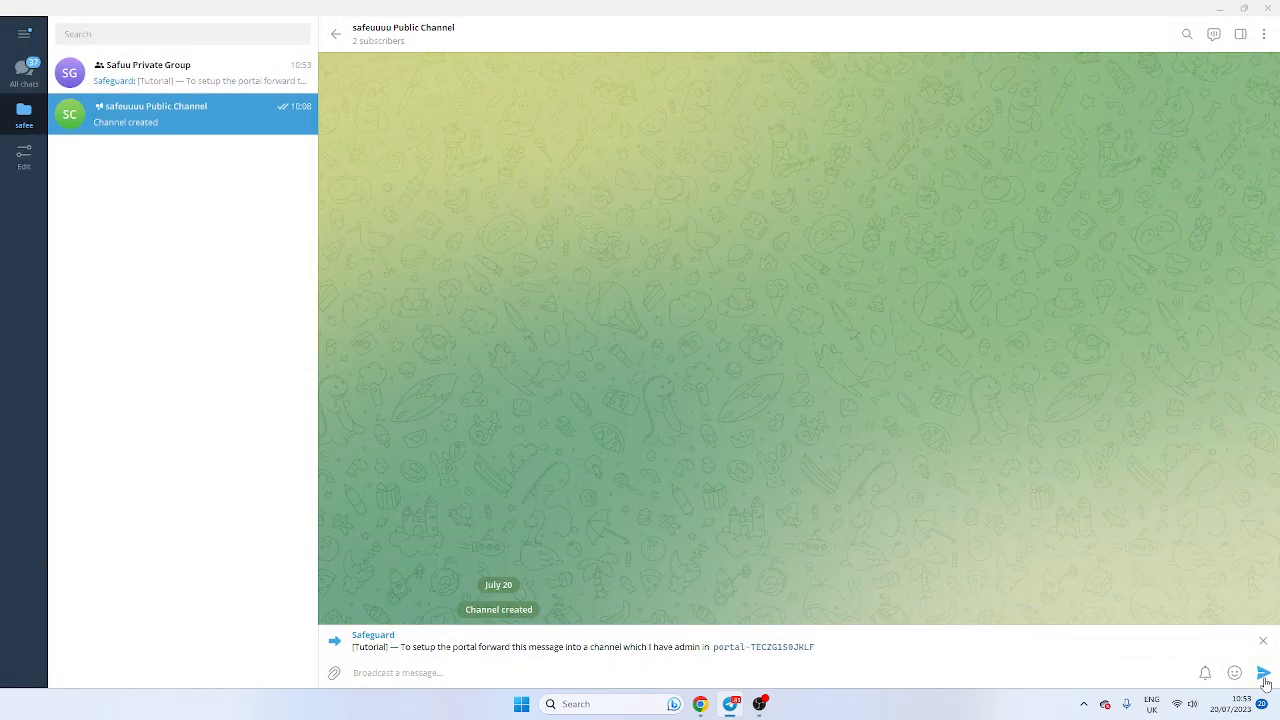
left_click(1264, 672)
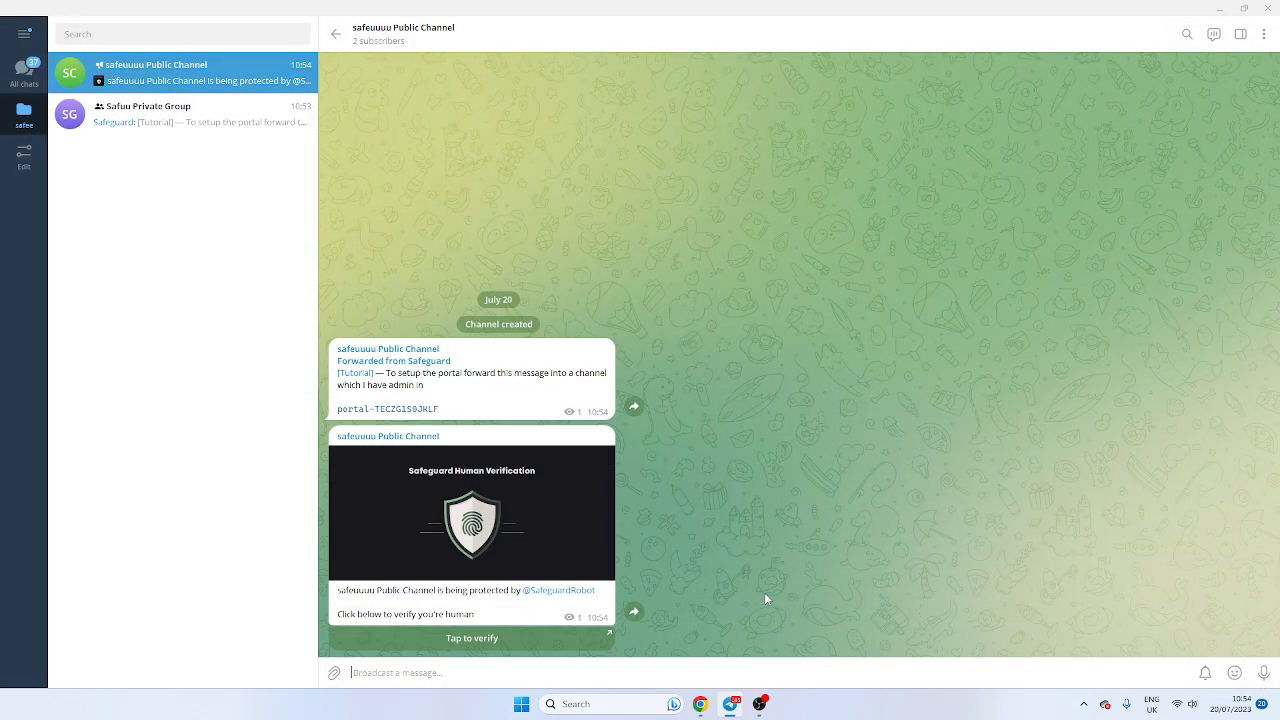
Pass Safeguard's human verification in the channel web app and follow the one-time invite link.
left_click(472, 638)
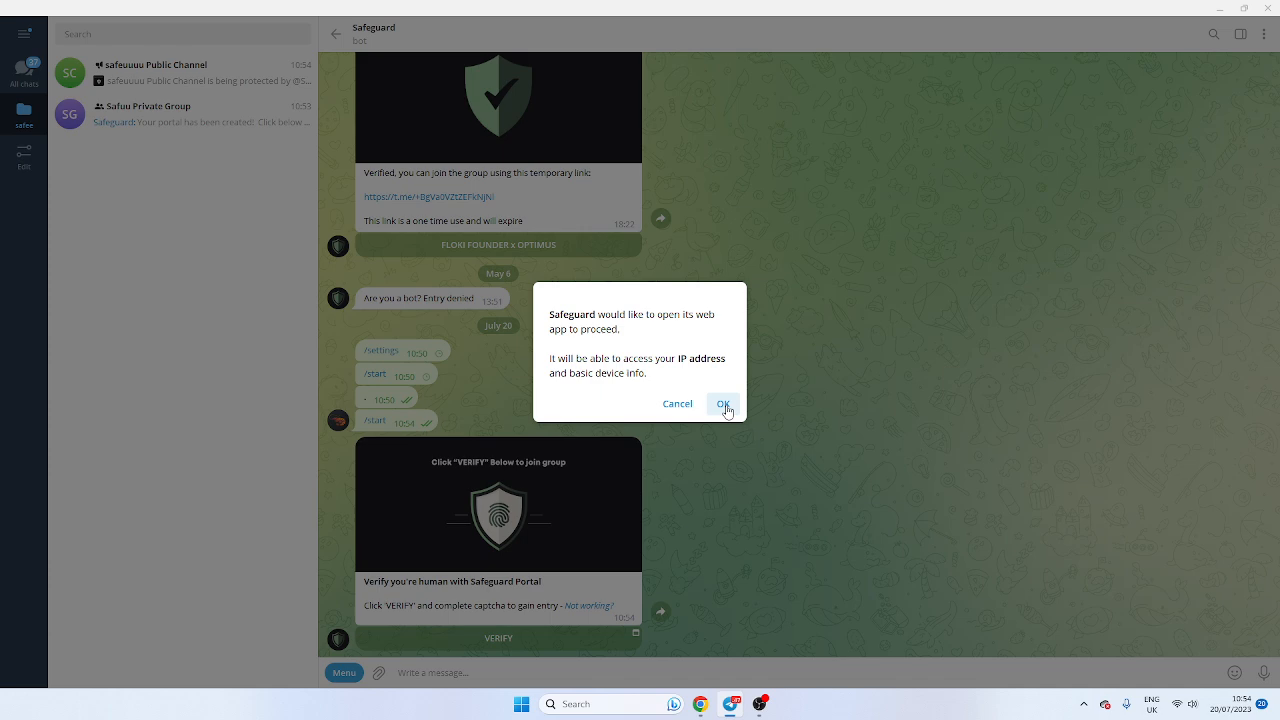
left_click(723, 403)
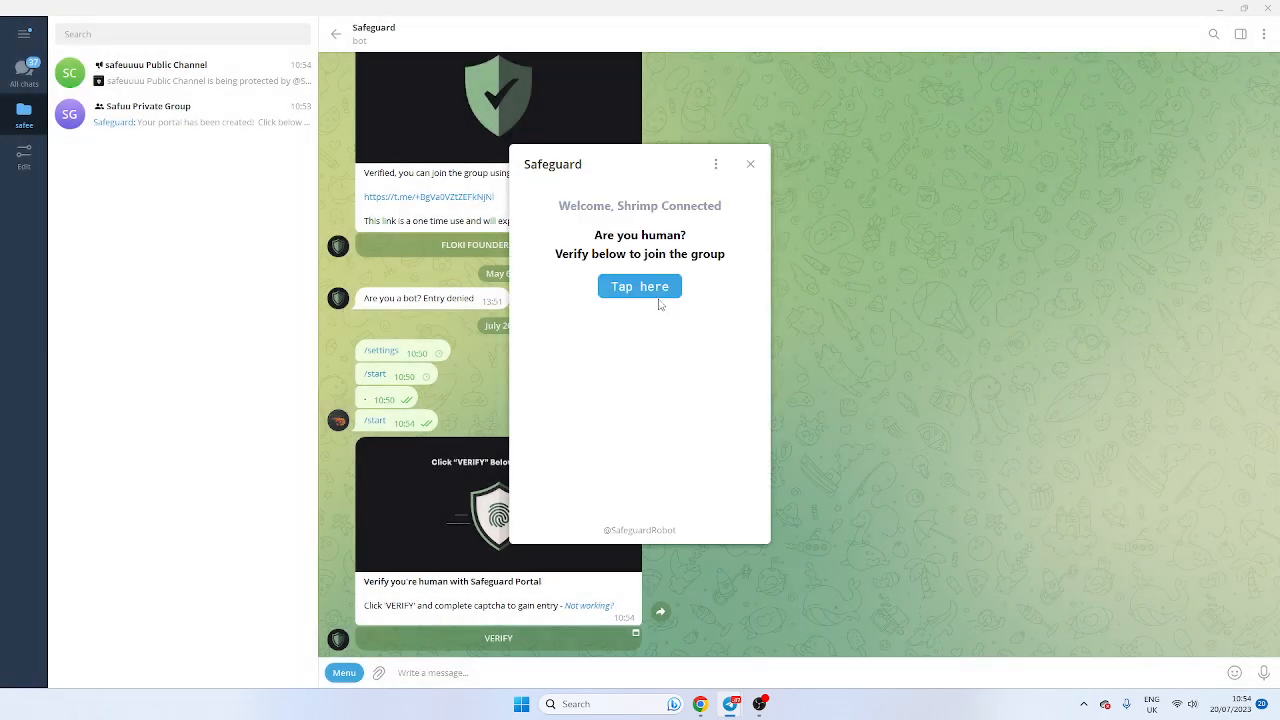
left_click(639, 286)
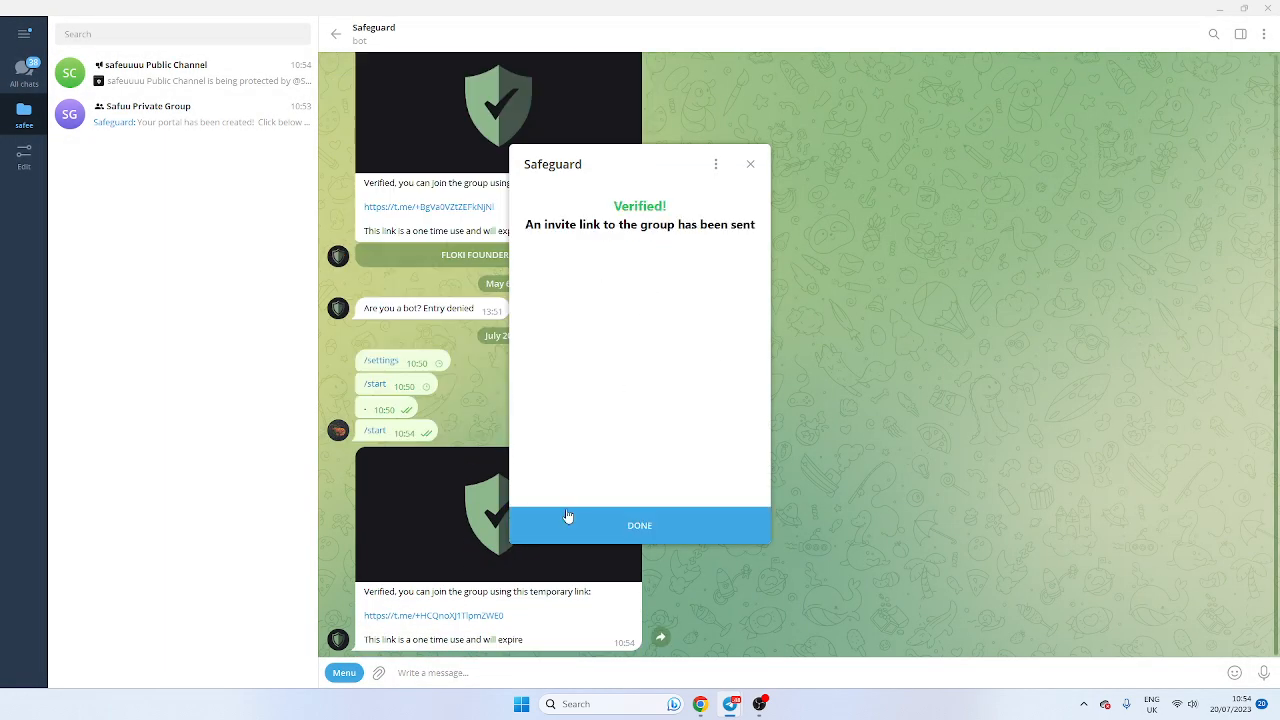
left_click(639, 525)
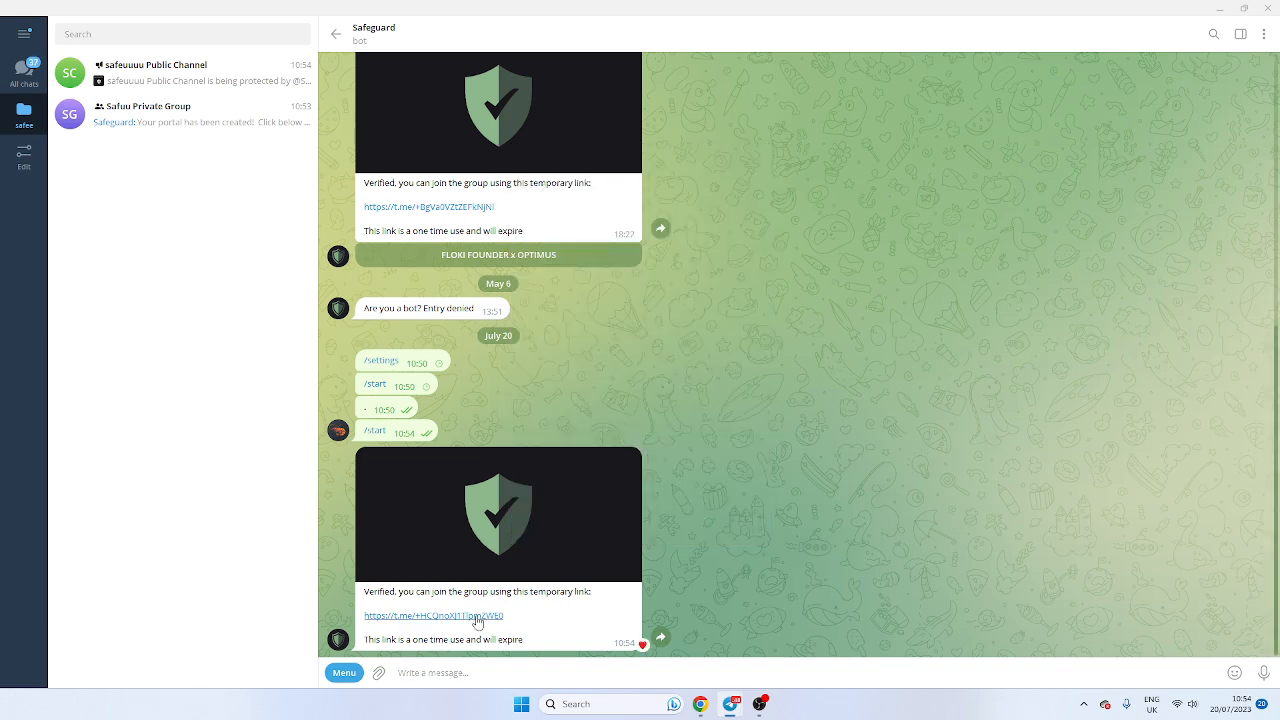
left_click(185, 114)
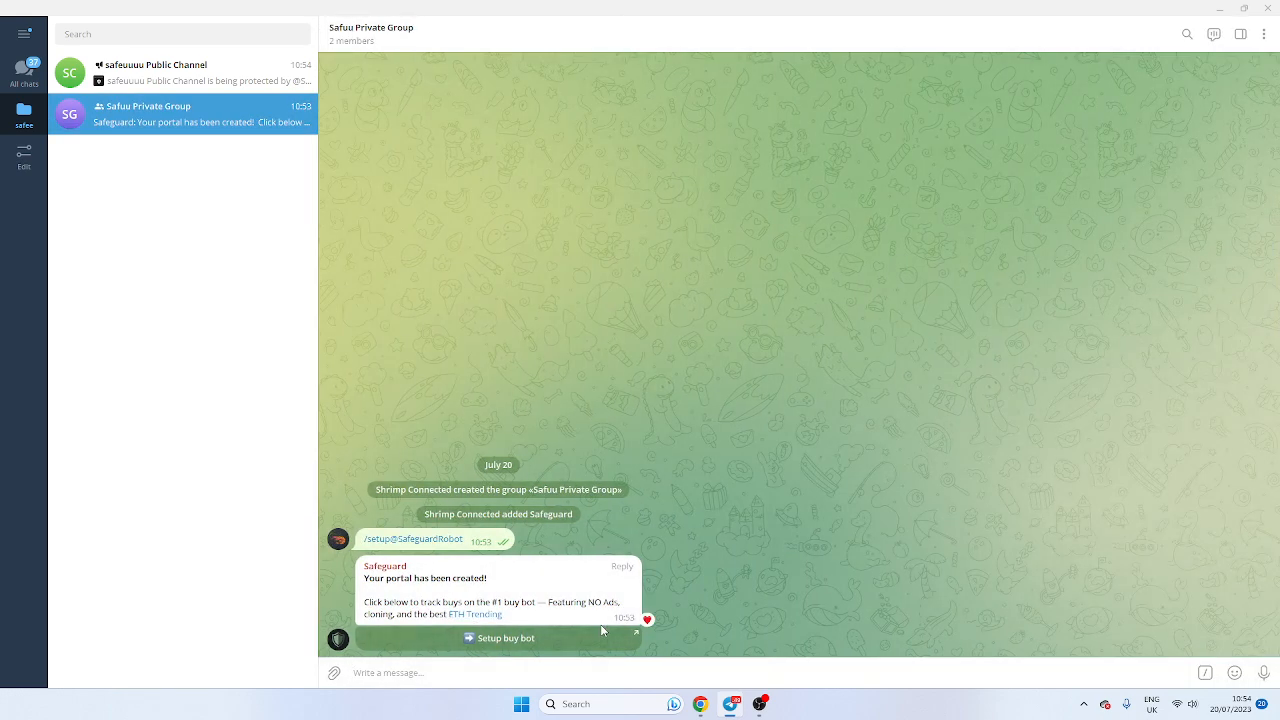